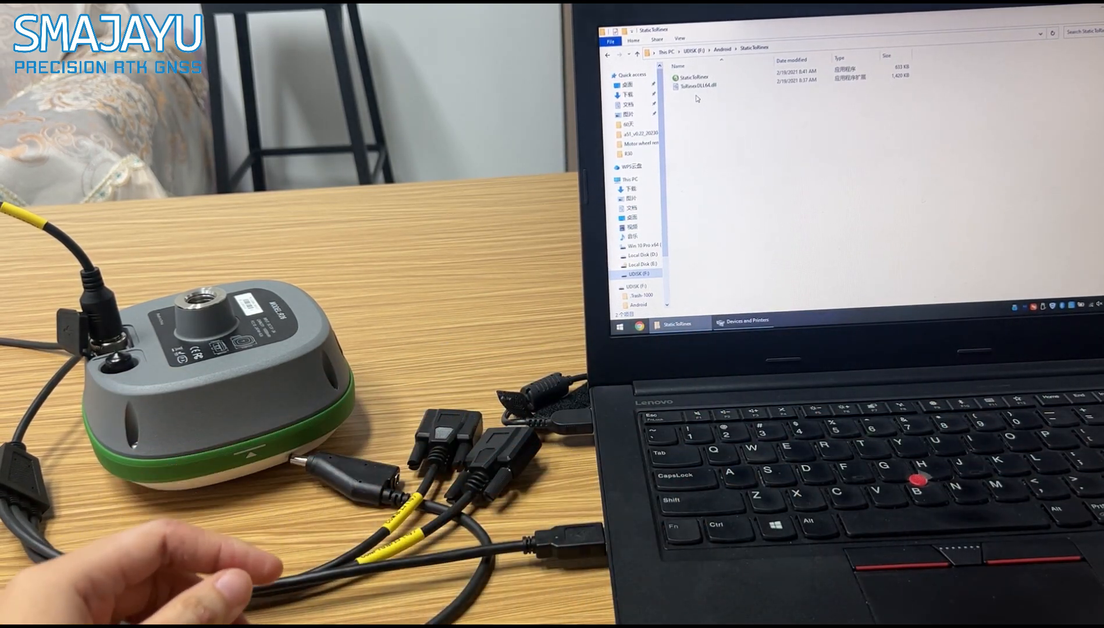
Rename 315104110918.txt in the R26 51 folder, changing its extension to .dat
right_click(255, 226)
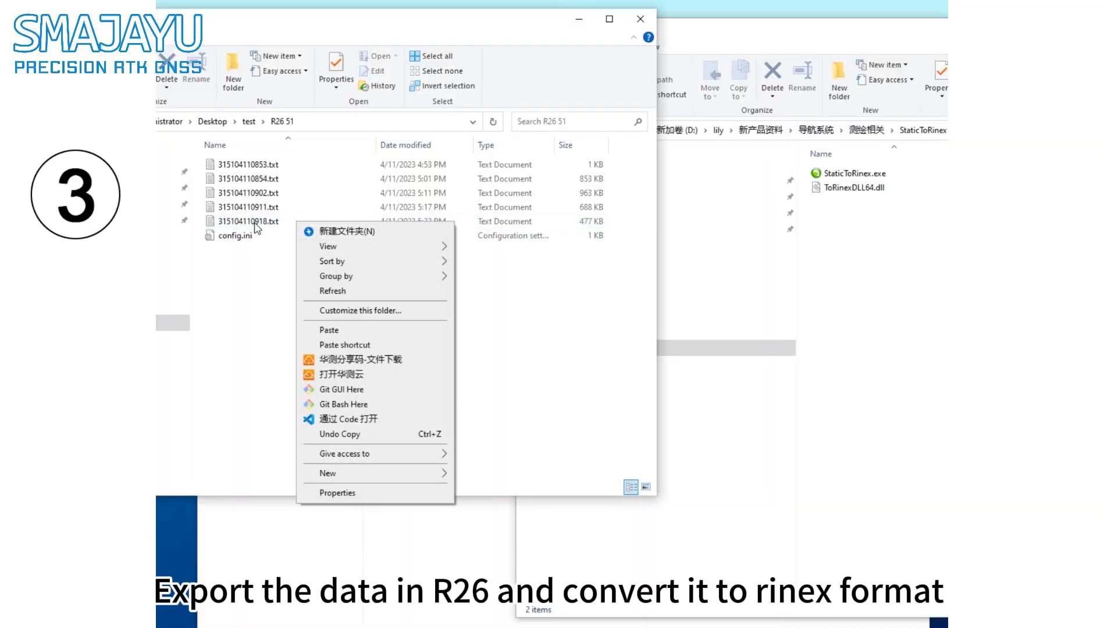
right_click(248, 220)
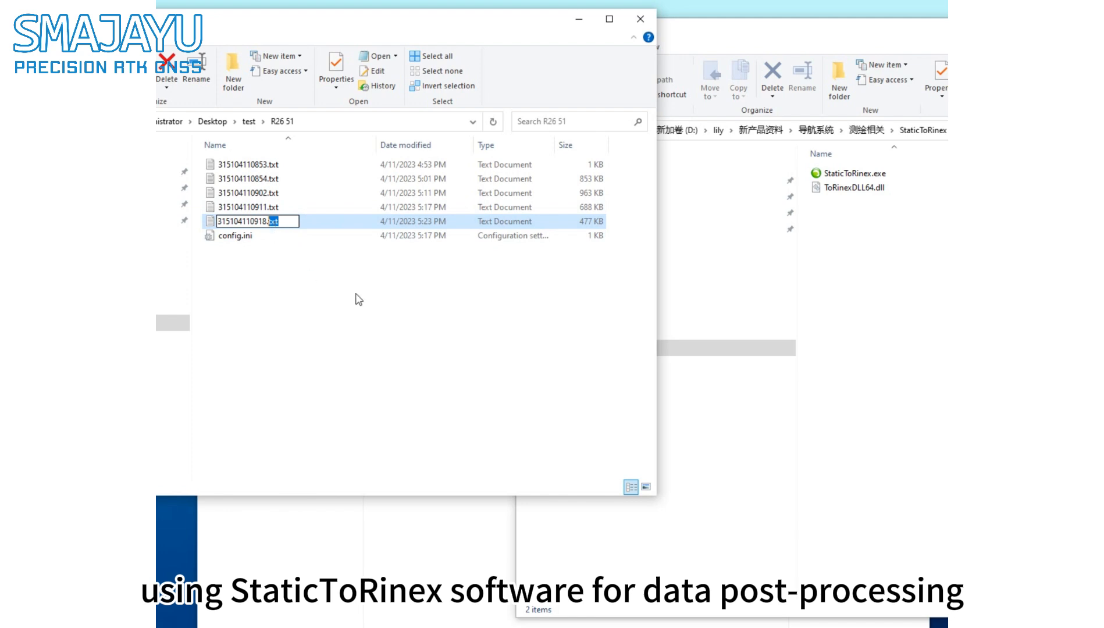
text(dat)
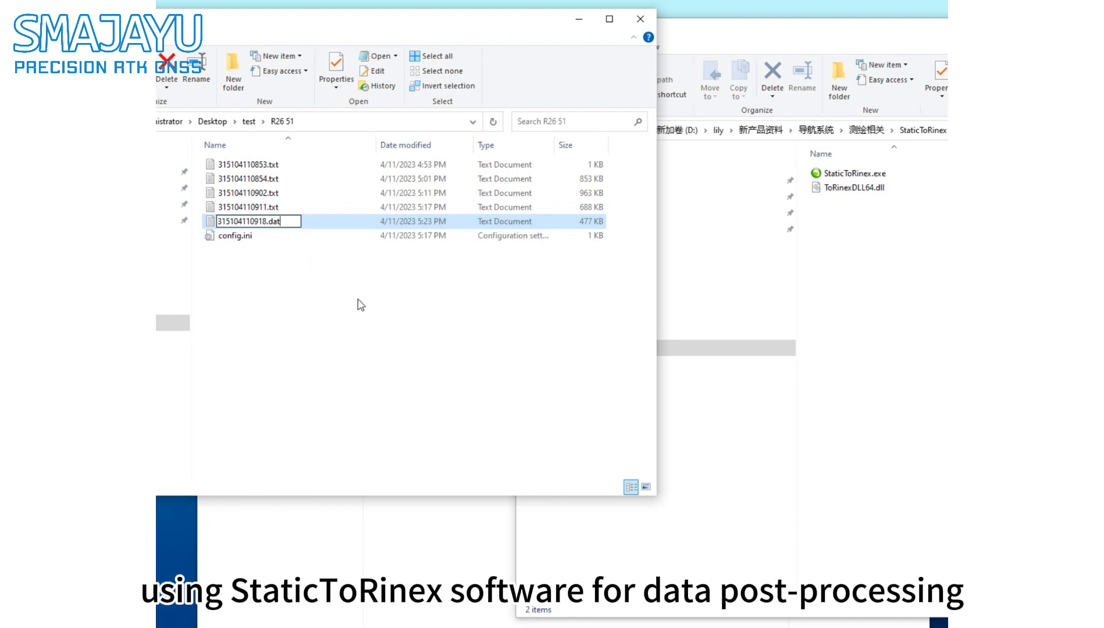